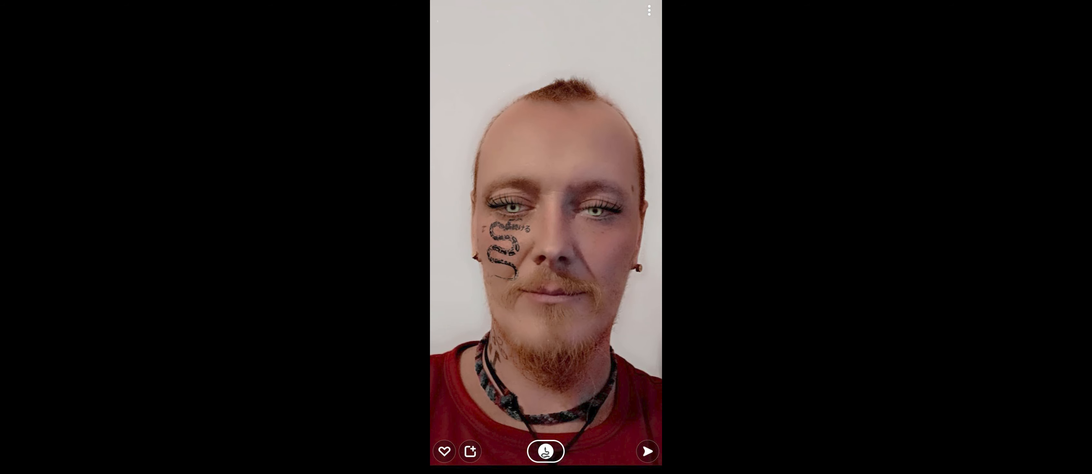
Swap the face tattoo lens for the polka-dot hat with red braids, then the pink lipstick lens.
click(546, 452)
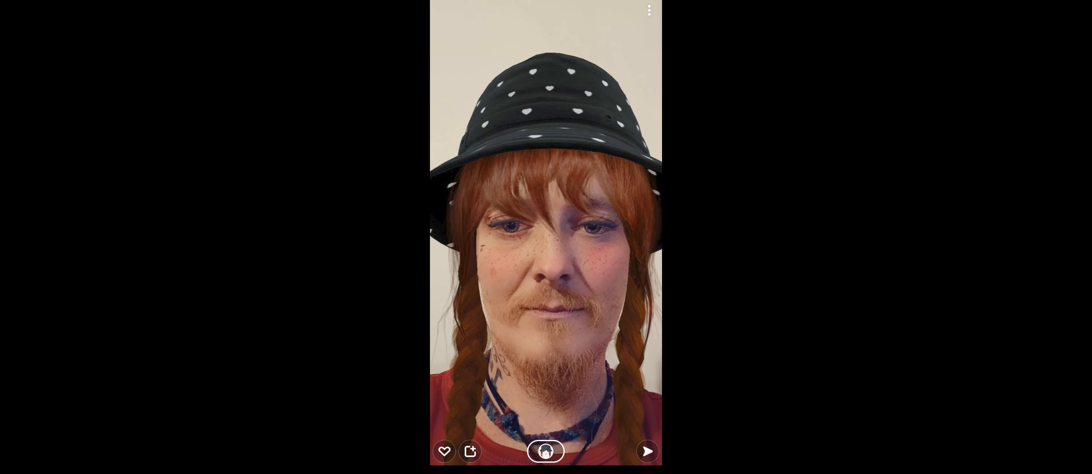
click(545, 452)
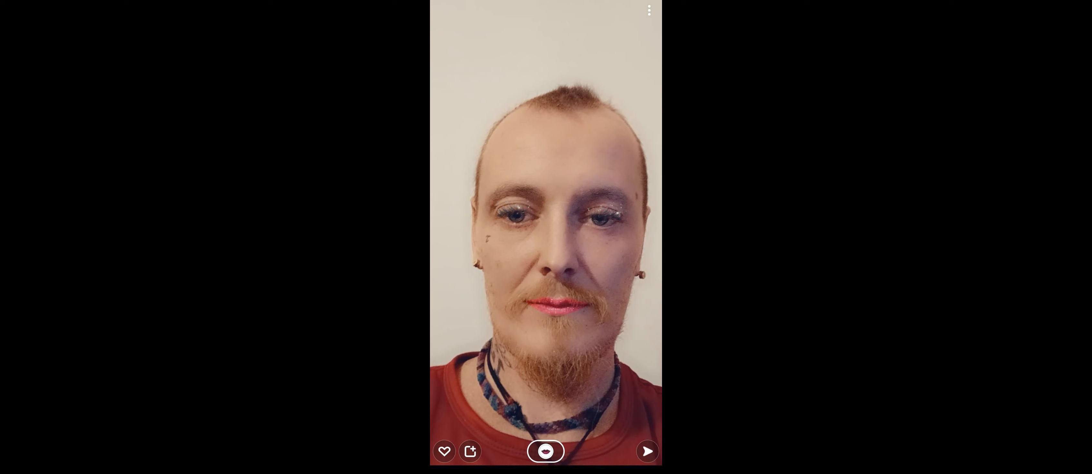
Apply the red roses with golden halos and floating hearts lens to the live face.
click(545, 452)
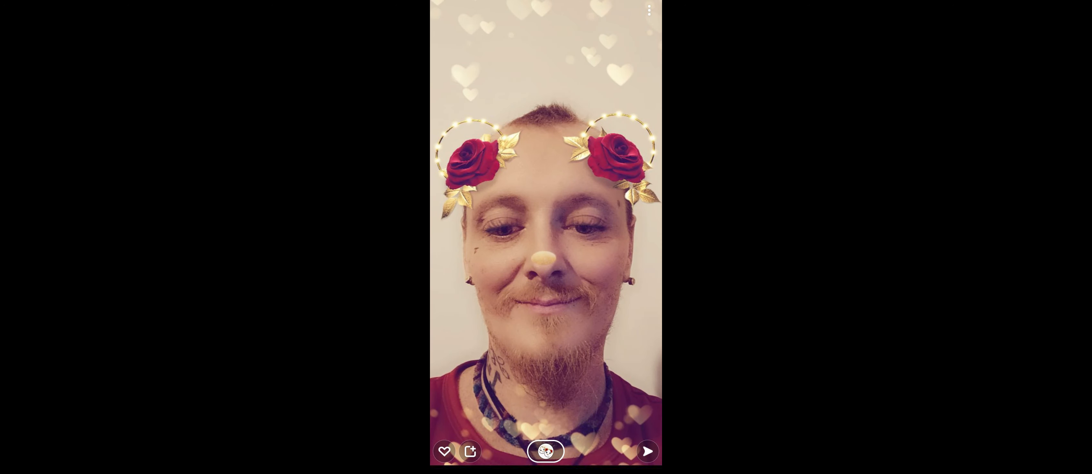